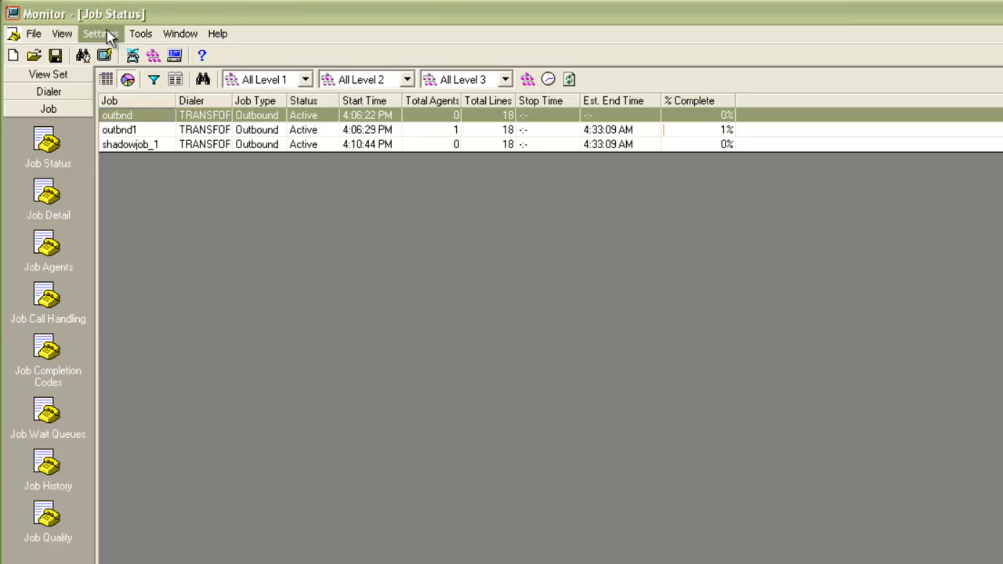
# - Reach the Alert Viewer from Settings > Alerts and begin adding a new alert
pyautogui.click(100, 33)
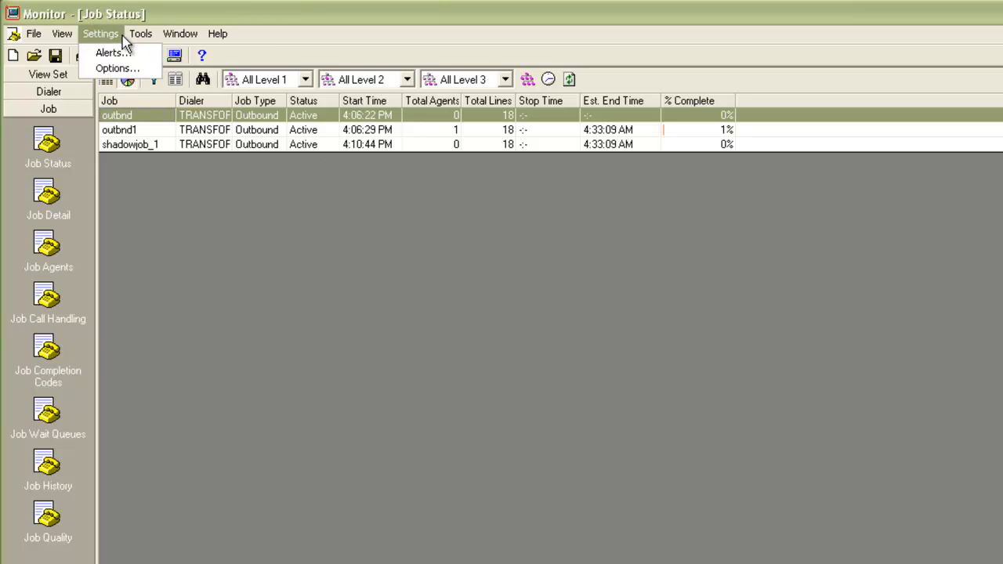
pyautogui.click(109, 52)
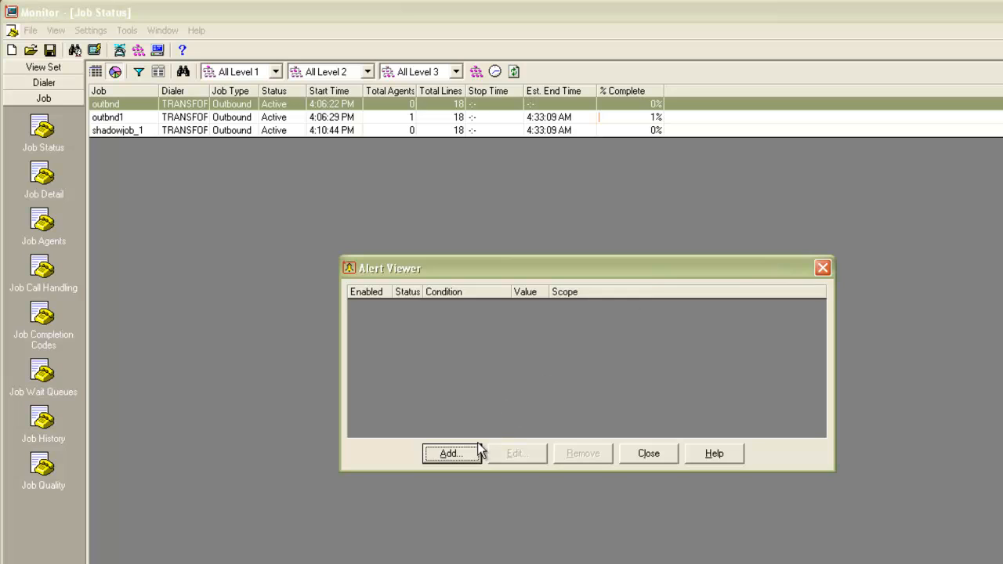
pyautogui.click(450, 453)
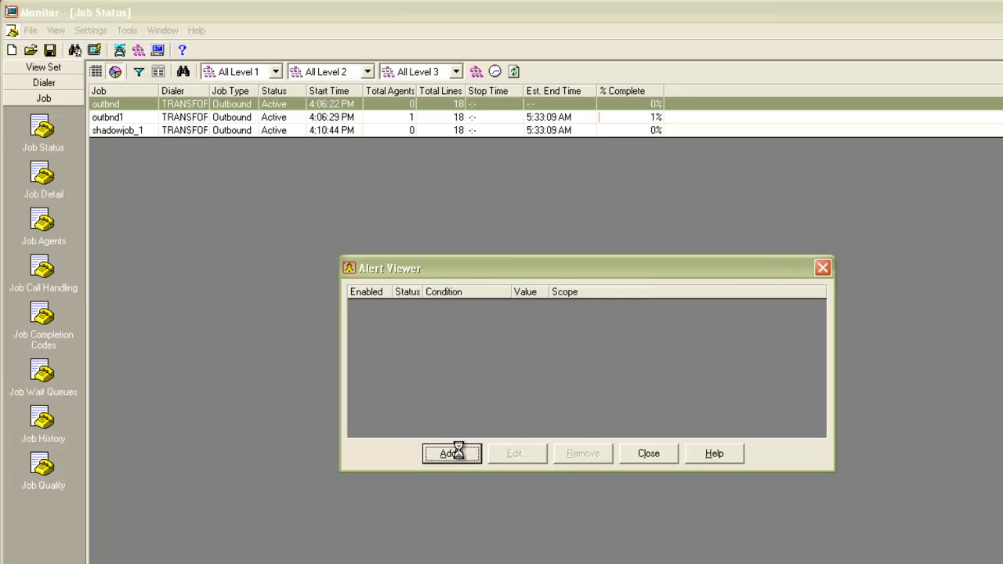
# - Look through the Alert Editor's condition list from call handling down to the Performance items
pyautogui.click(451, 453)
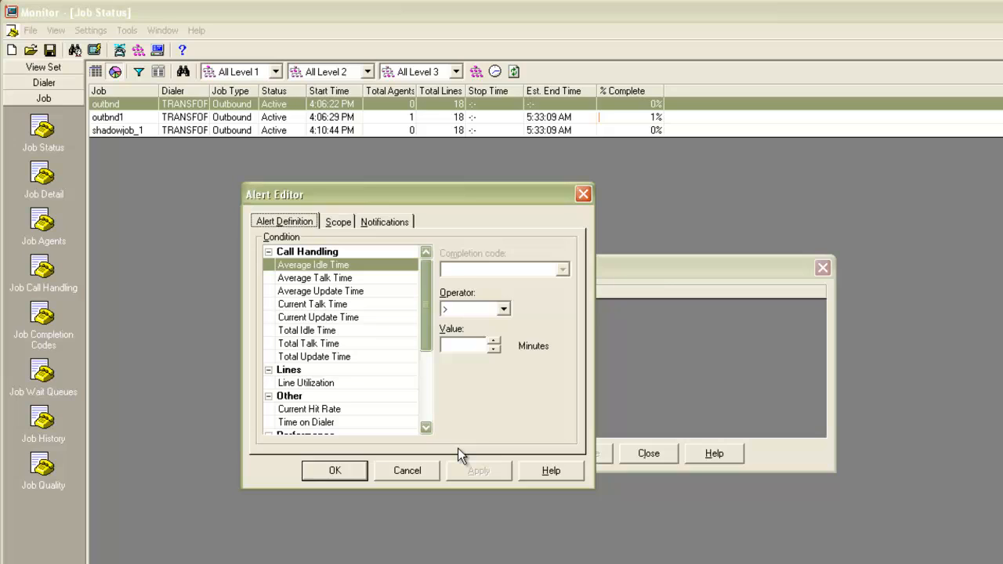
pyautogui.moveTo(438, 395)
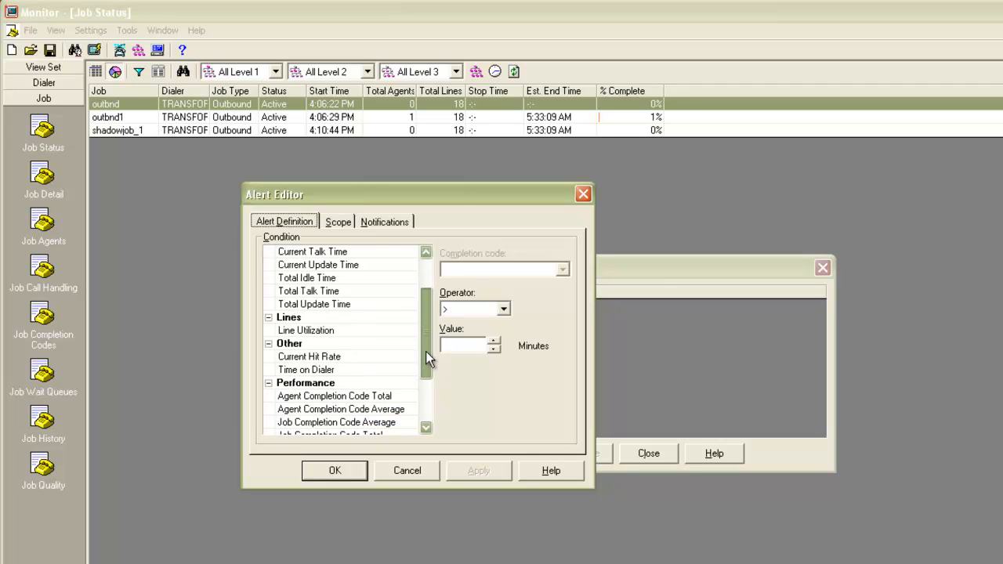
pyautogui.scroll(-3)
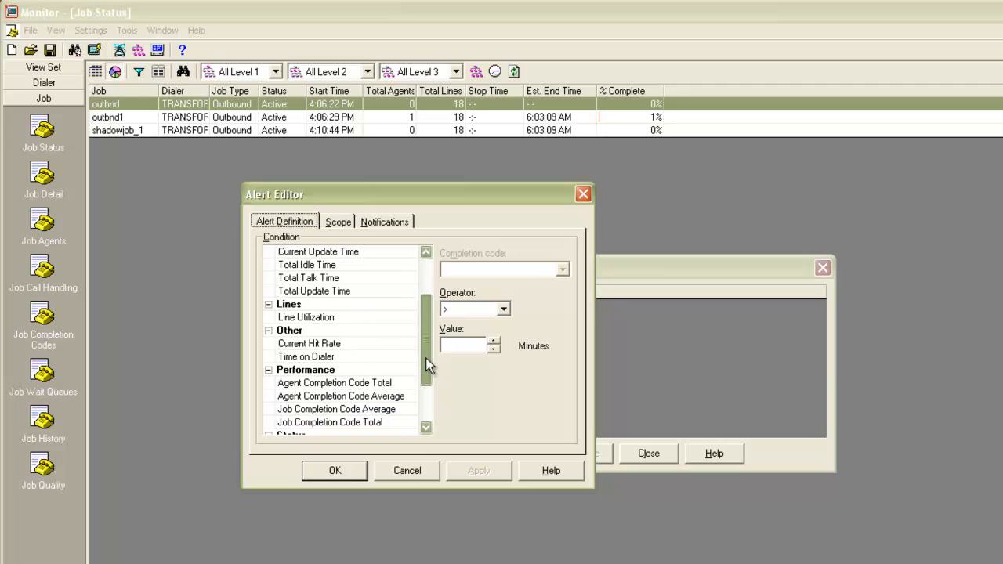
pyautogui.scroll(-3)
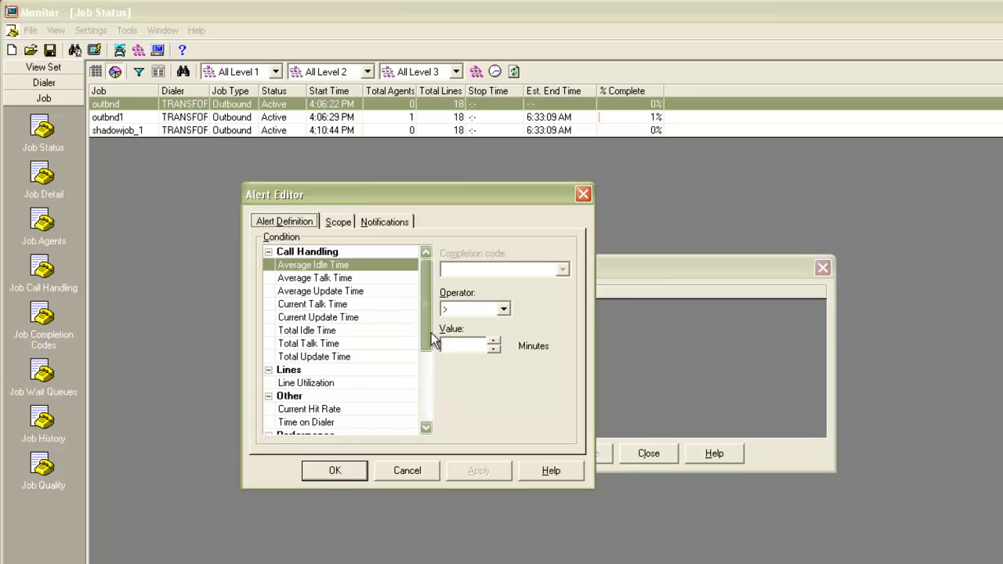
pyautogui.moveTo(419, 317)
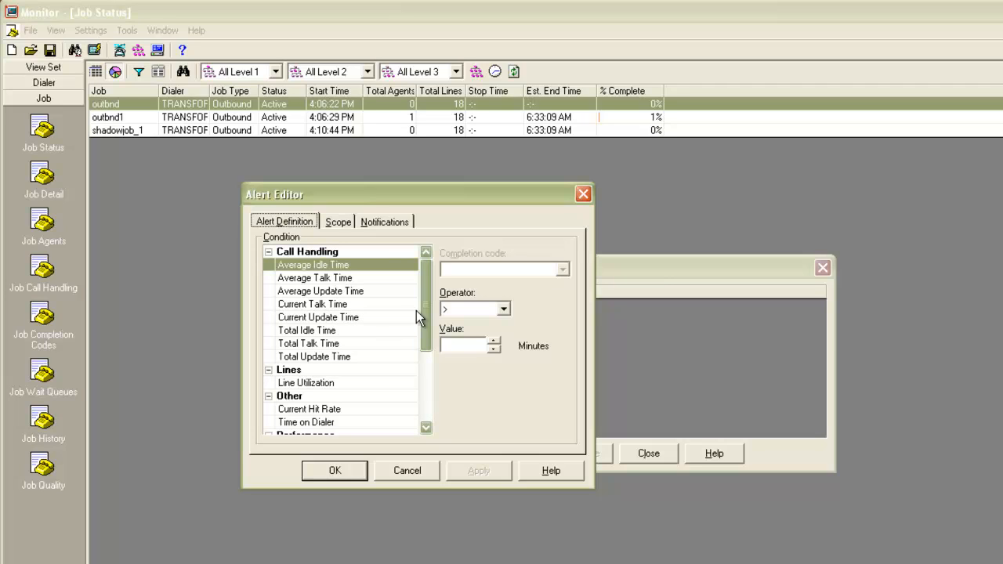
# - Define the alert as Average Idle Time greater than 20 minutes and save it
pyautogui.click(307, 252)
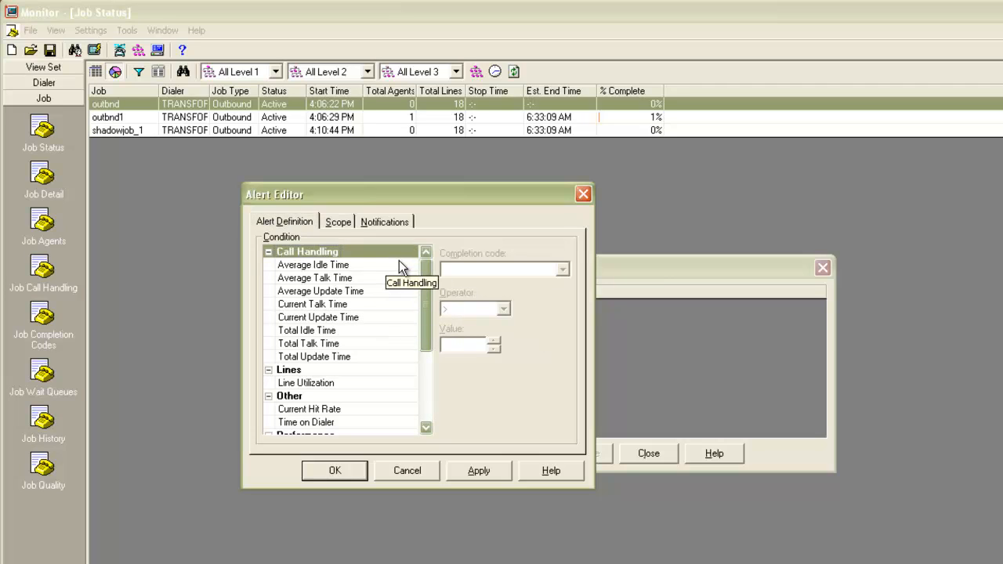
pyautogui.click(313, 265)
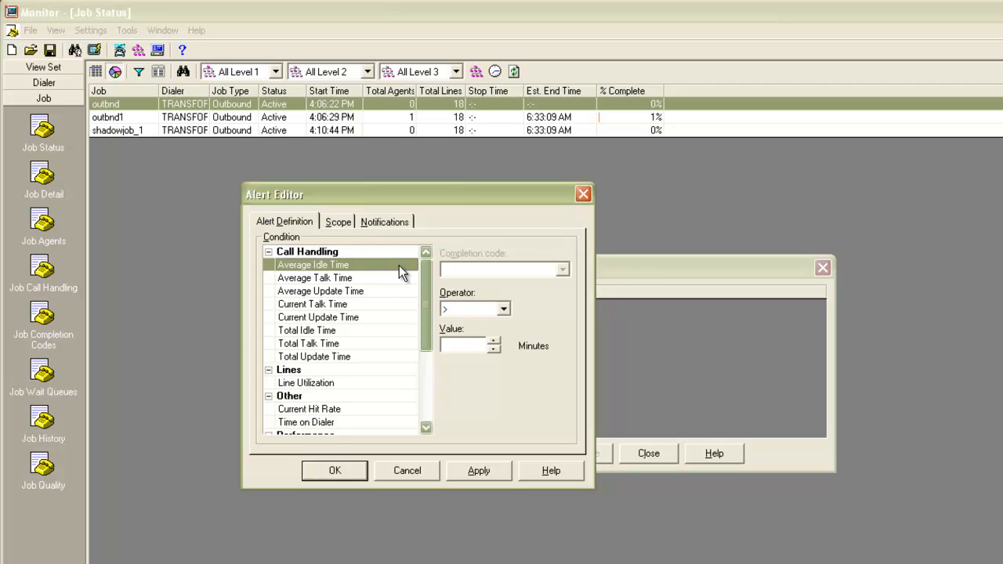
pyautogui.moveTo(509, 325)
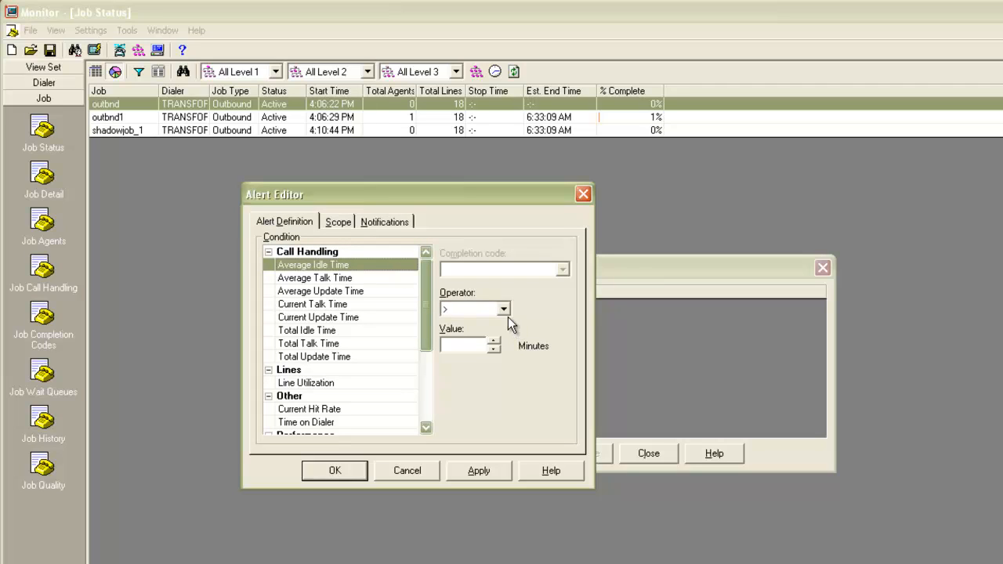
pyautogui.click(502, 308)
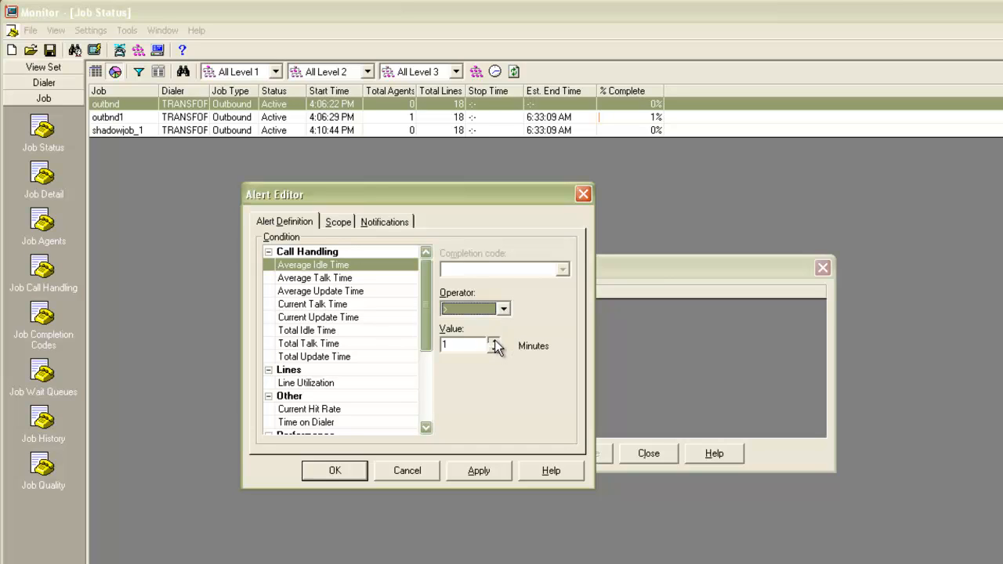
pyautogui.click(493, 342)
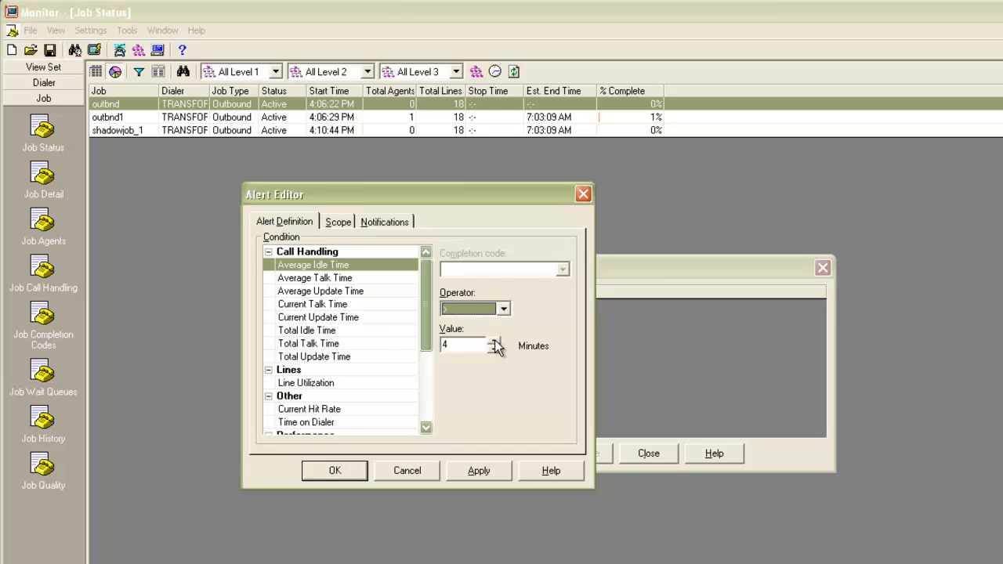
pyautogui.click(493, 342)
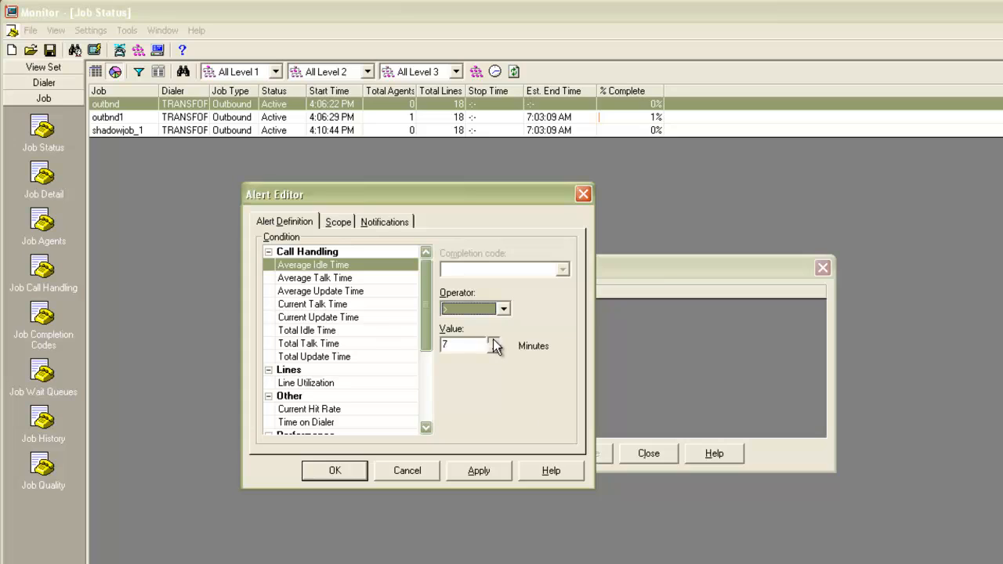
pyautogui.click(494, 341)
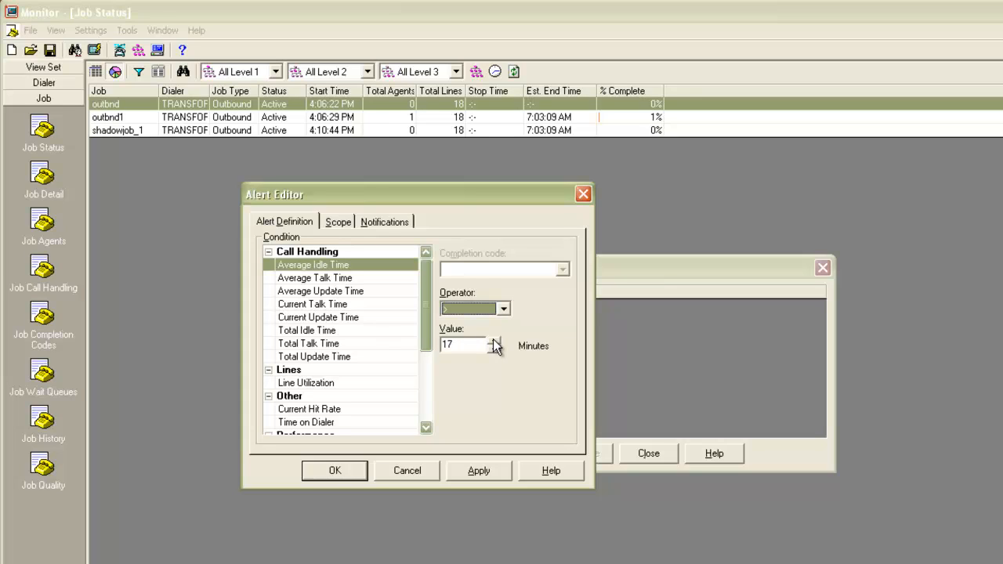
pyautogui.click(495, 341)
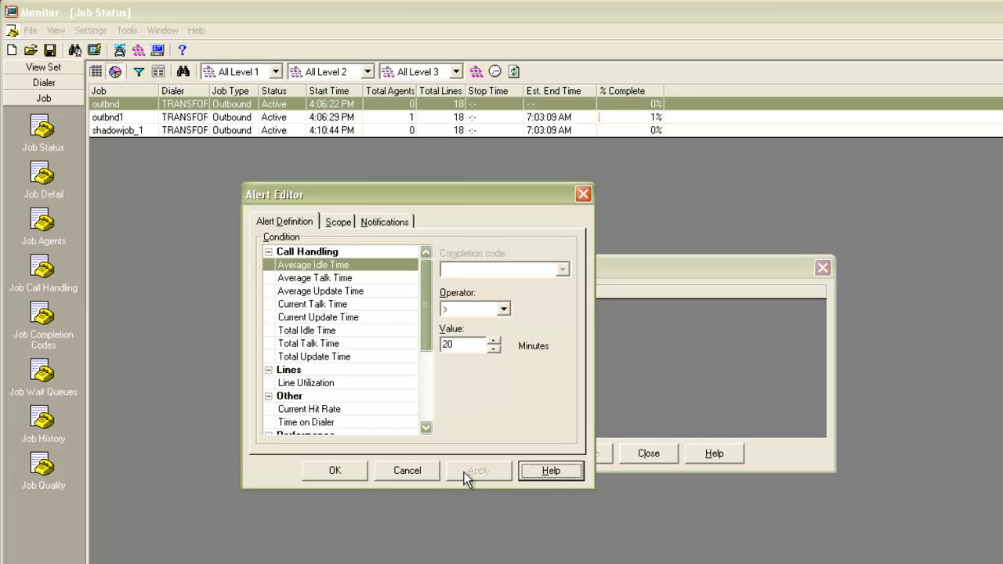
pyautogui.moveTo(368, 478)
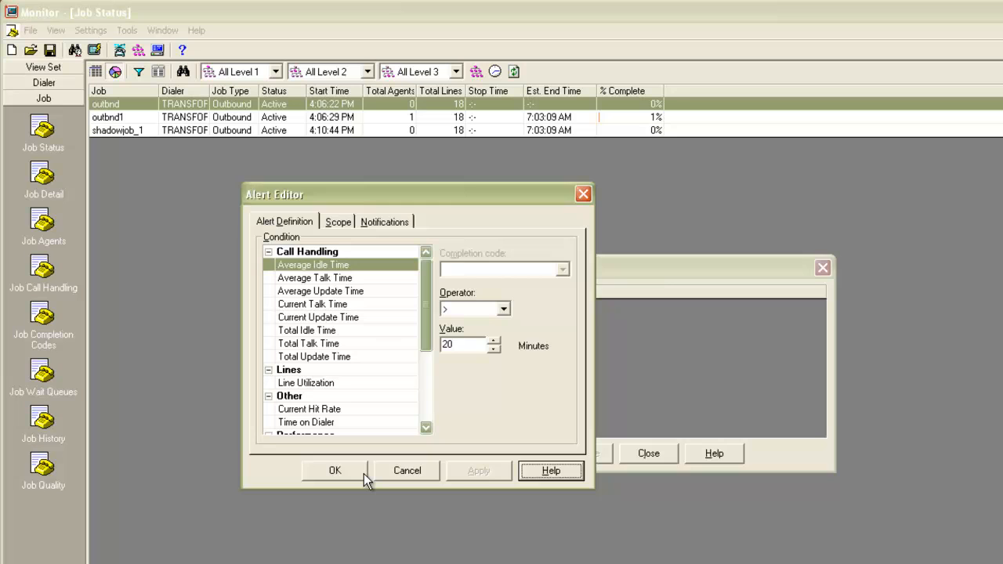
pyautogui.click(334, 470)
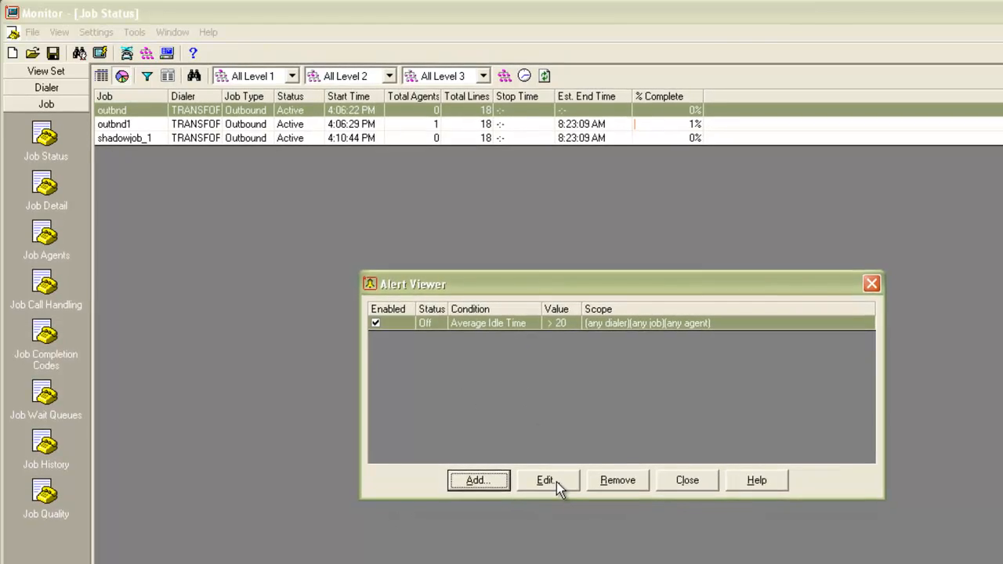
# - Reopen the Average Idle Time > 20 alert for editing from the Alert Viewer
pyautogui.click(546, 479)
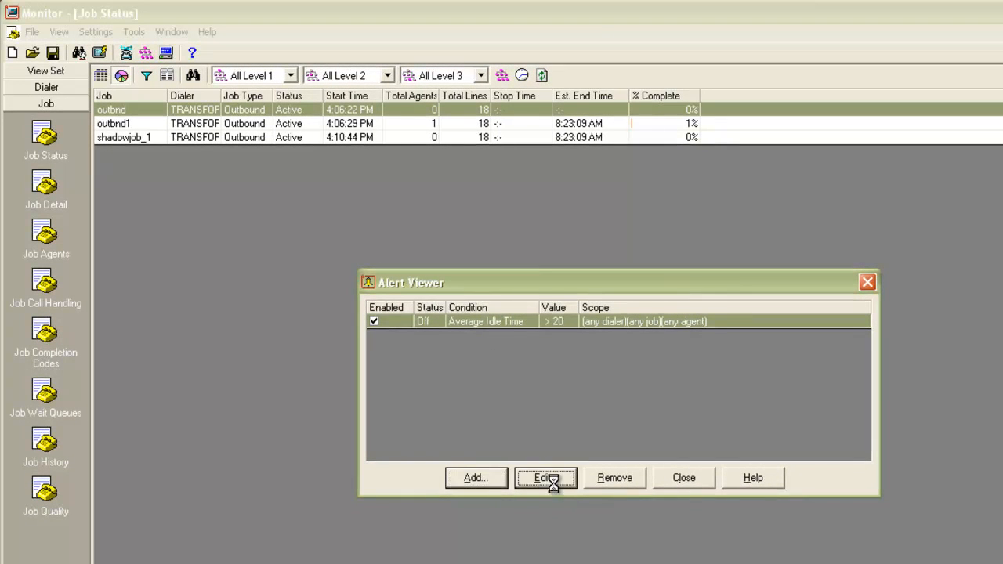
# - Review the alert's Scope, leaving Dialer, Job and Agent each on their 'any' option
pyautogui.click(545, 478)
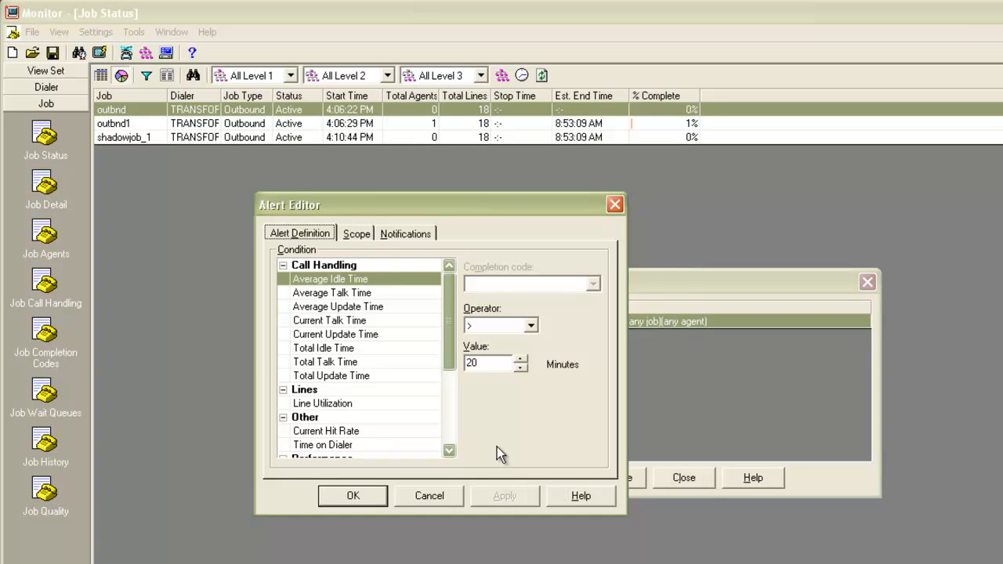
pyautogui.click(355, 234)
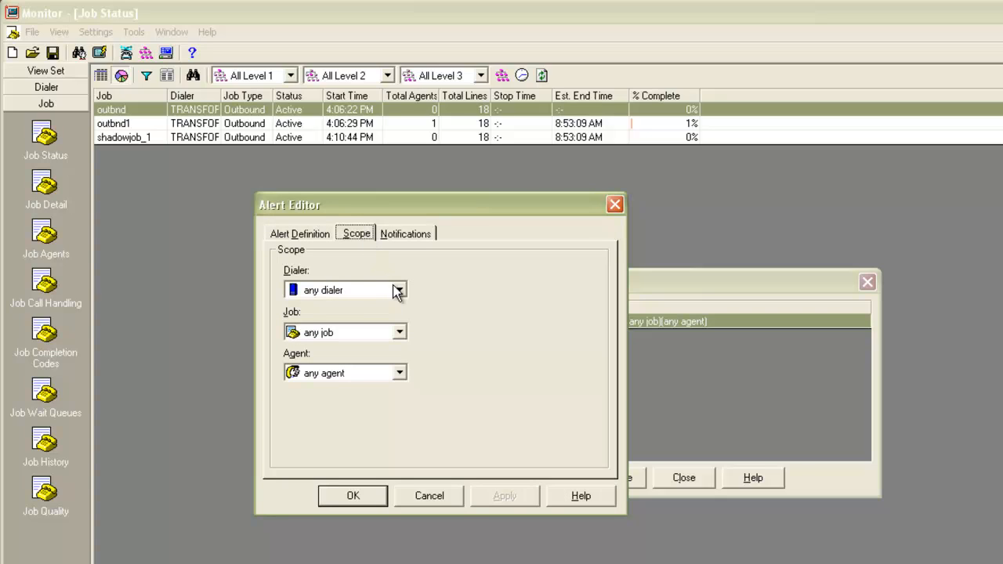
pyautogui.click(398, 290)
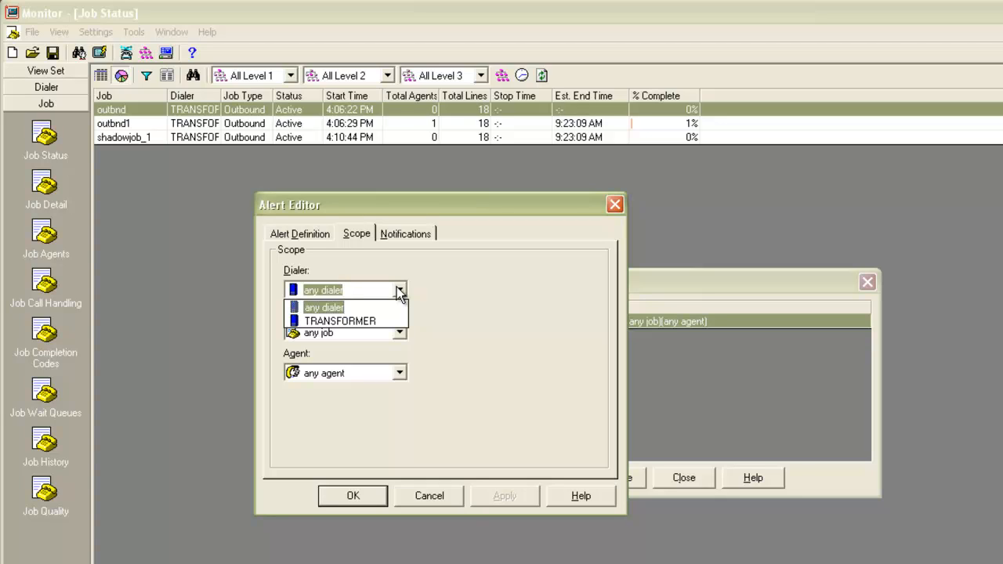
pyautogui.click(323, 306)
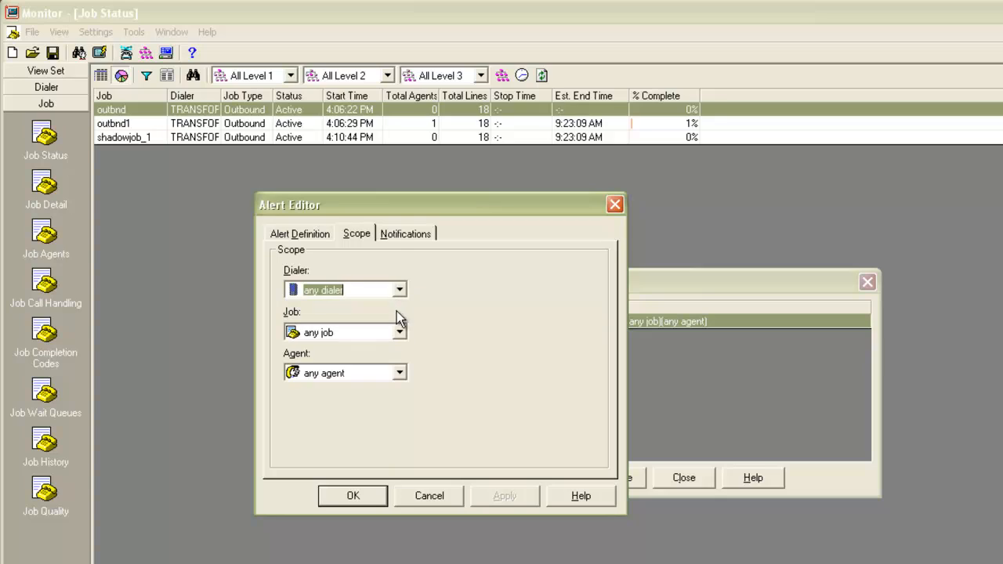
pyautogui.click(399, 332)
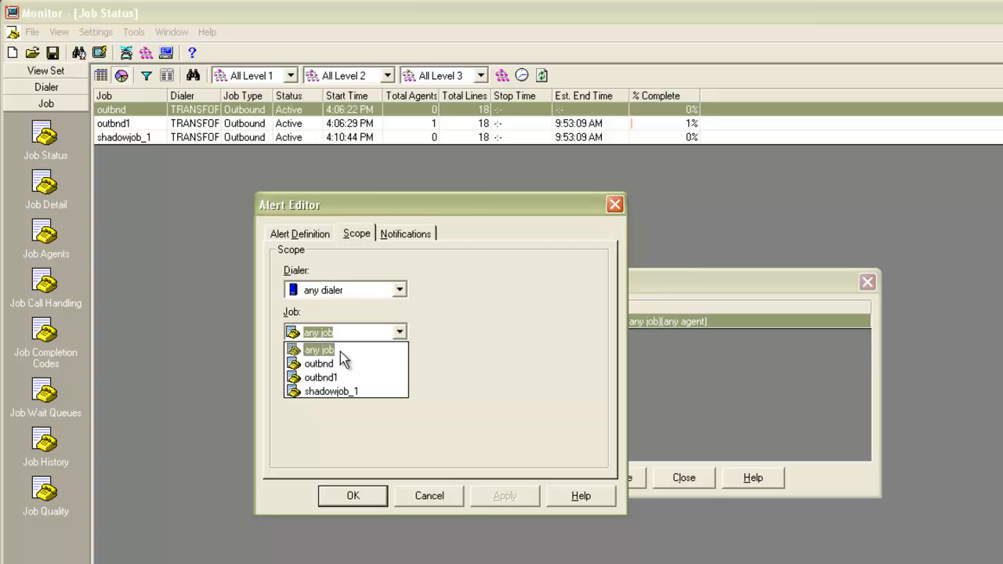
pyautogui.click(319, 350)
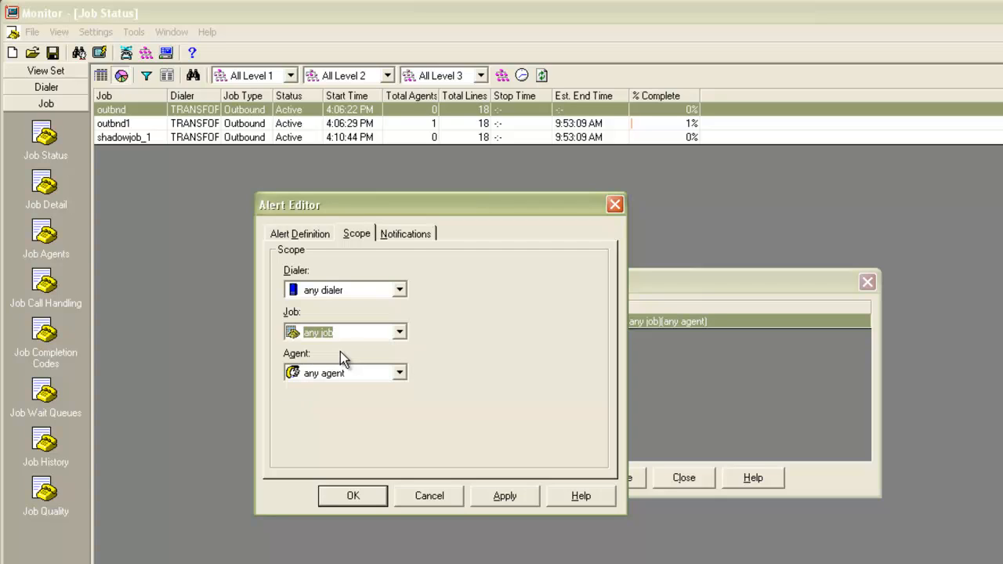
pyautogui.click(399, 372)
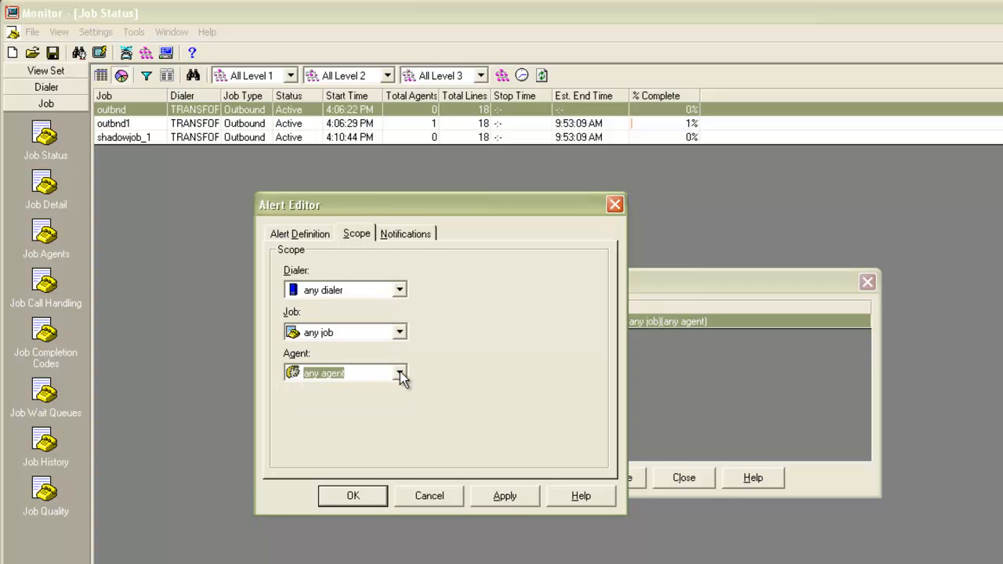
pyautogui.click(405, 232)
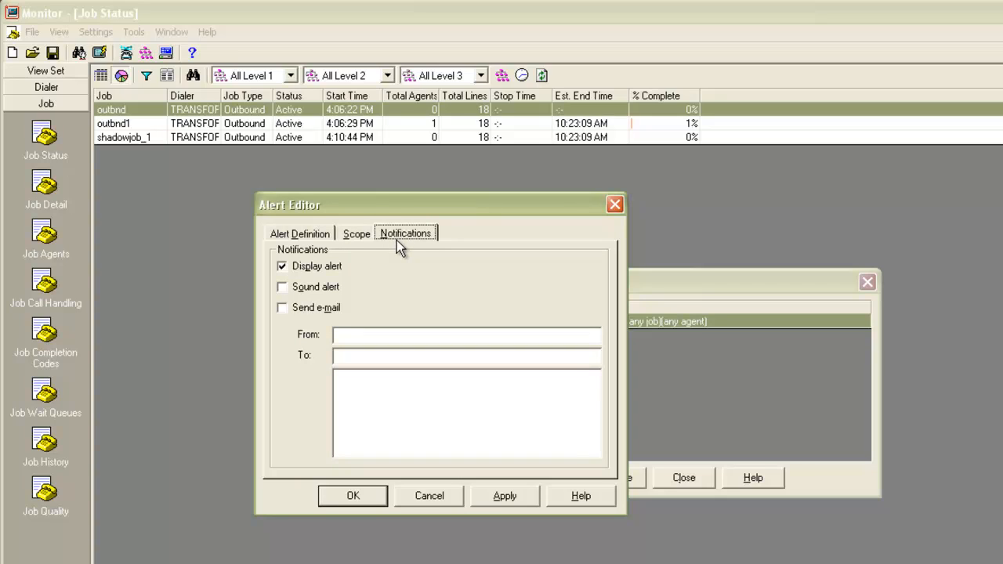
pyautogui.moveTo(333, 266)
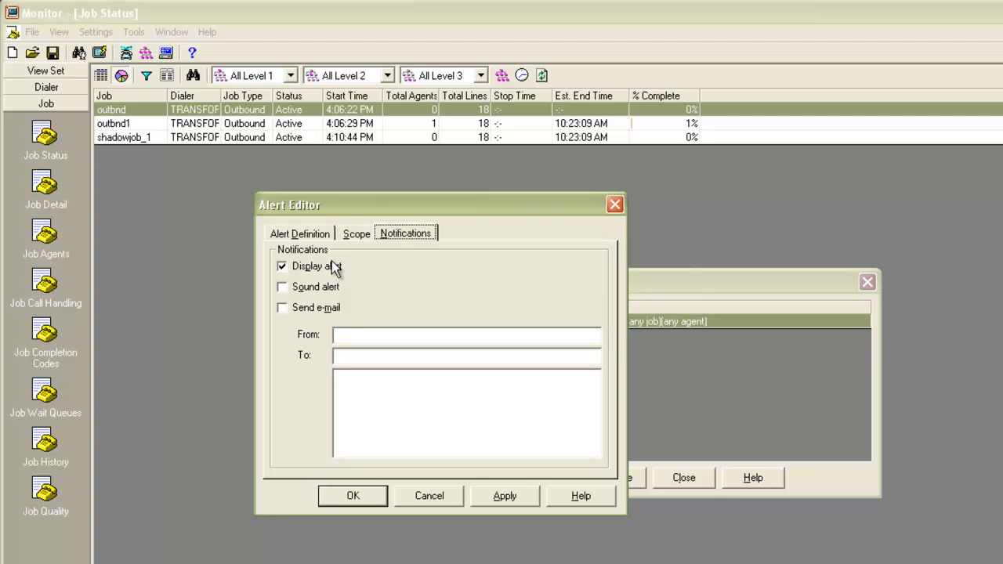
pyautogui.moveTo(282, 291)
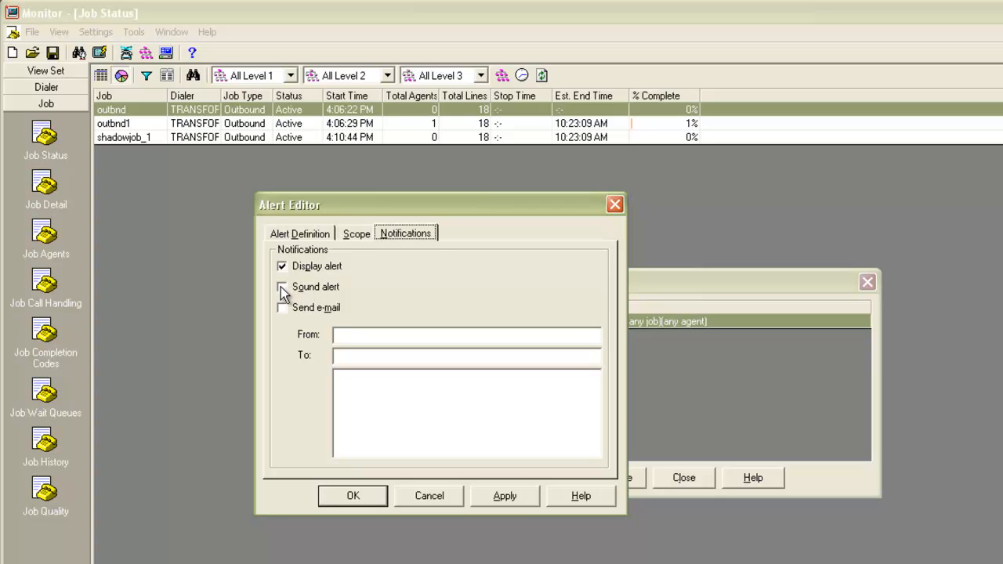
# - Enable the Sound alert notification, trying Send e-mail but leaving it off
pyautogui.click(282, 287)
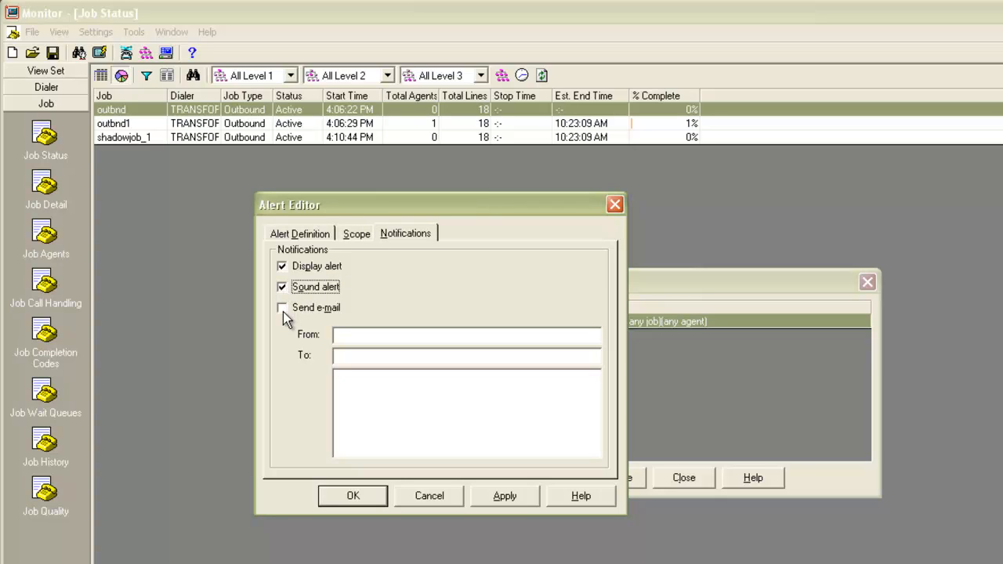
pyautogui.click(281, 307)
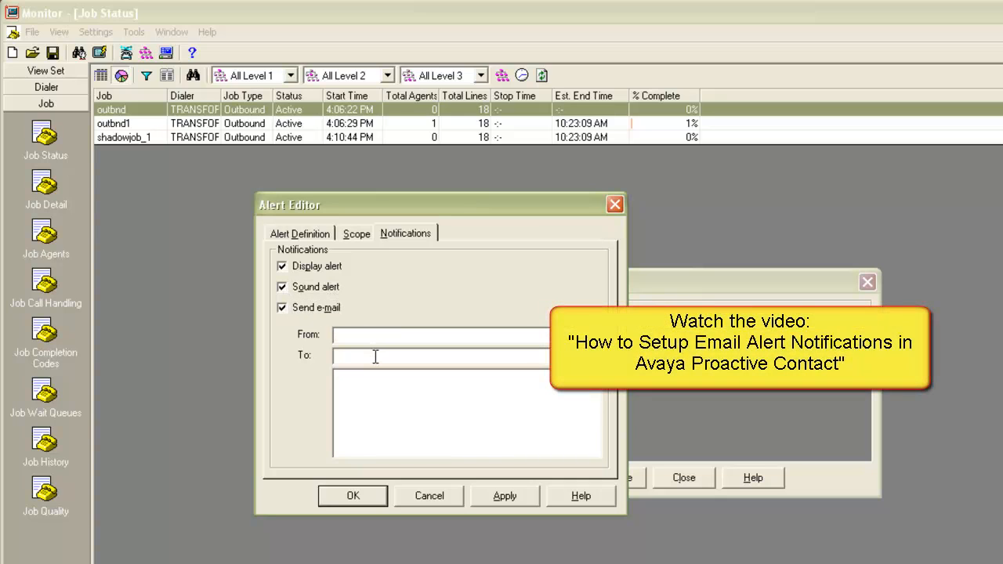
pyautogui.moveTo(379, 365)
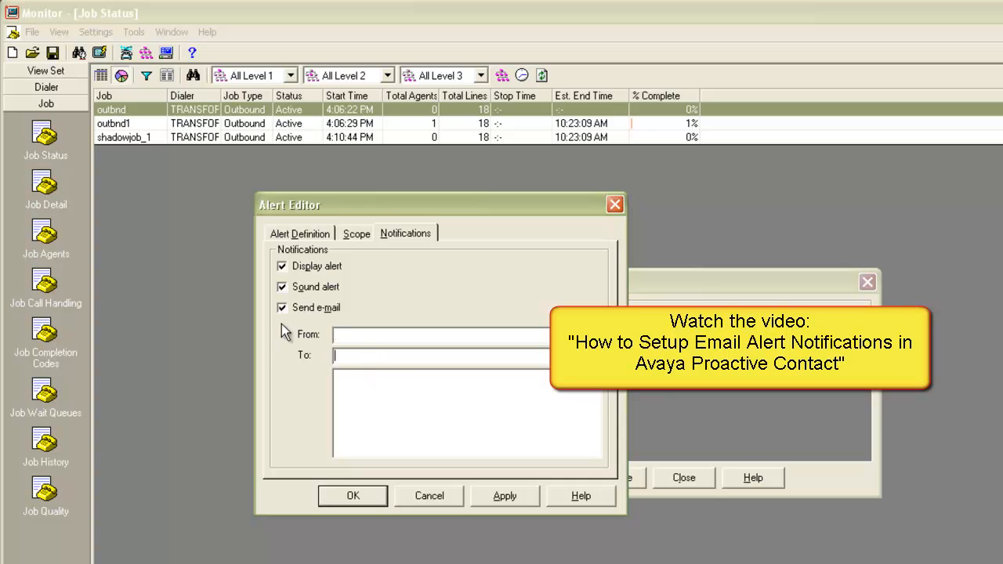
pyautogui.click(282, 307)
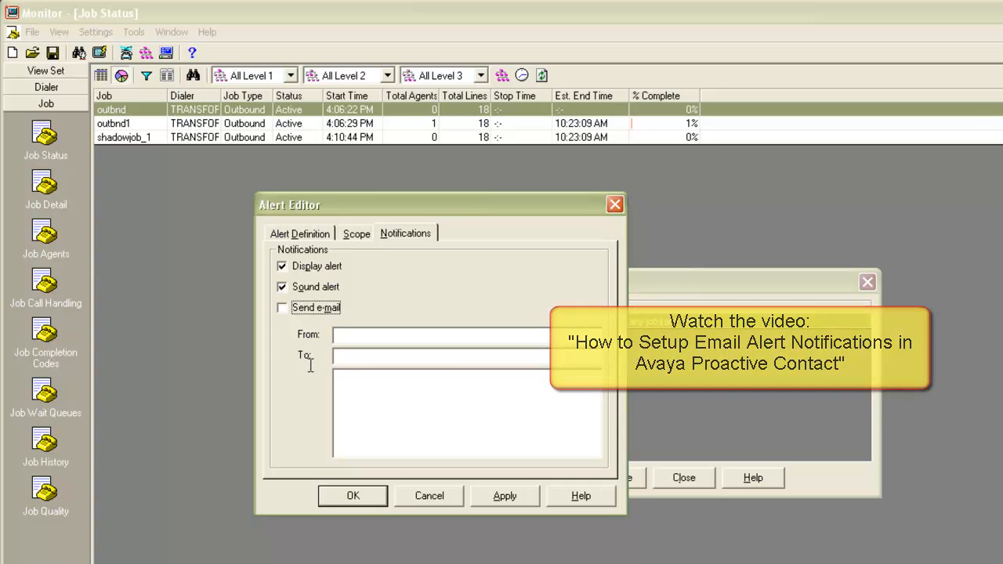
pyautogui.click(299, 233)
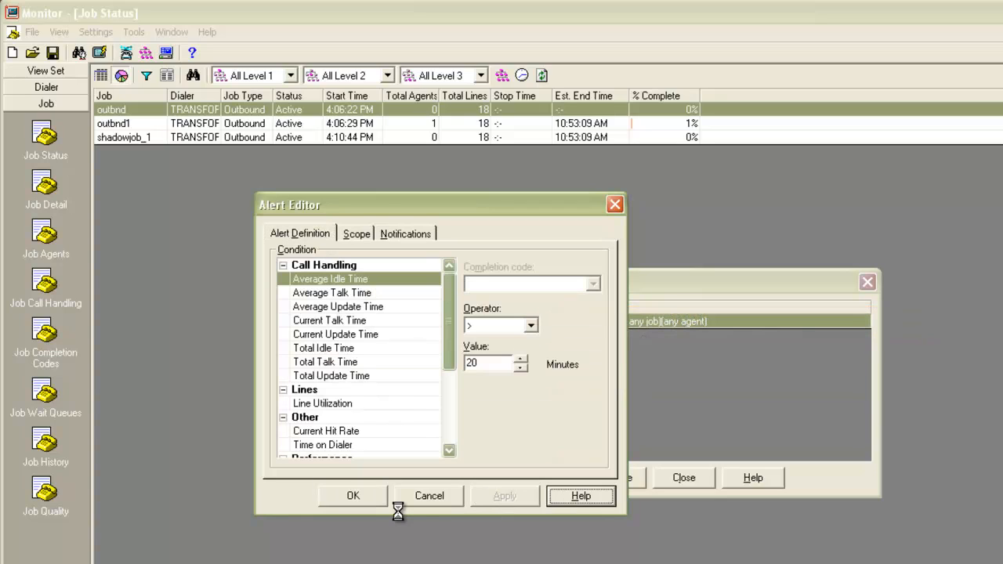
# - Save the idle-time alert and begin adding a second alert
pyautogui.click(352, 495)
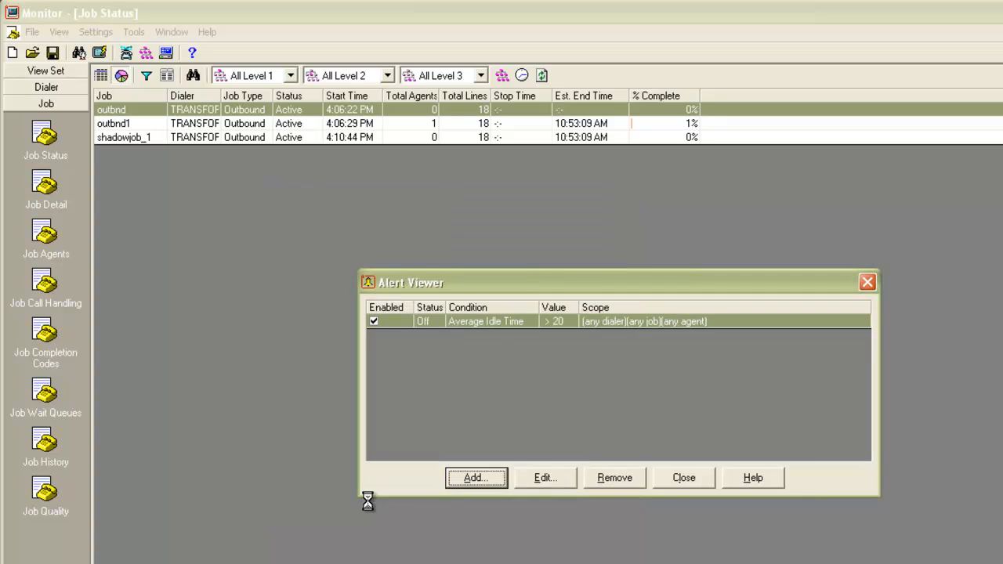
pyautogui.moveTo(371, 506)
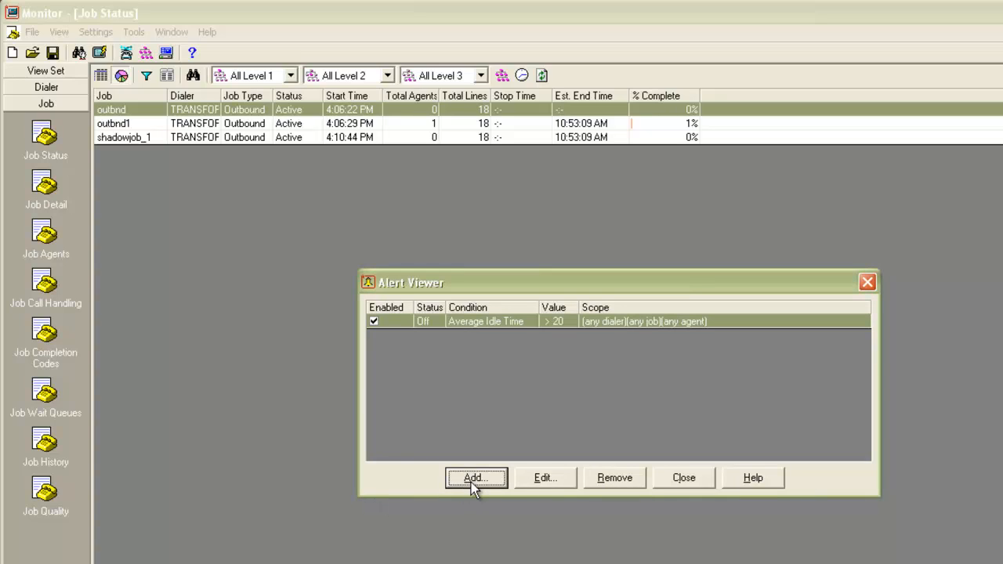
pyautogui.click(475, 478)
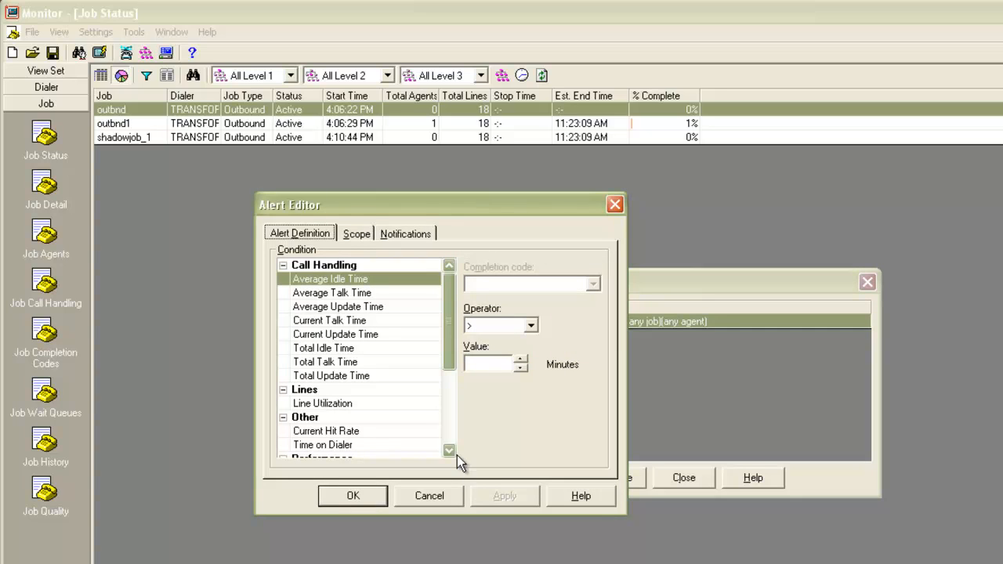
# - Define the alert as Agent Completion Code Total for CODE22 greater than 5 and apply it
pyautogui.scroll(-3)
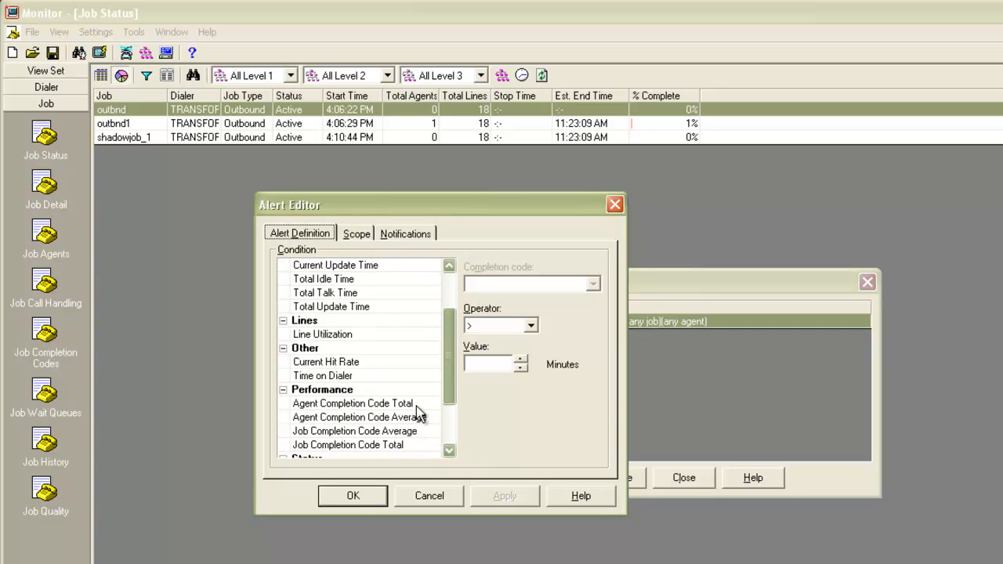
pyautogui.click(352, 403)
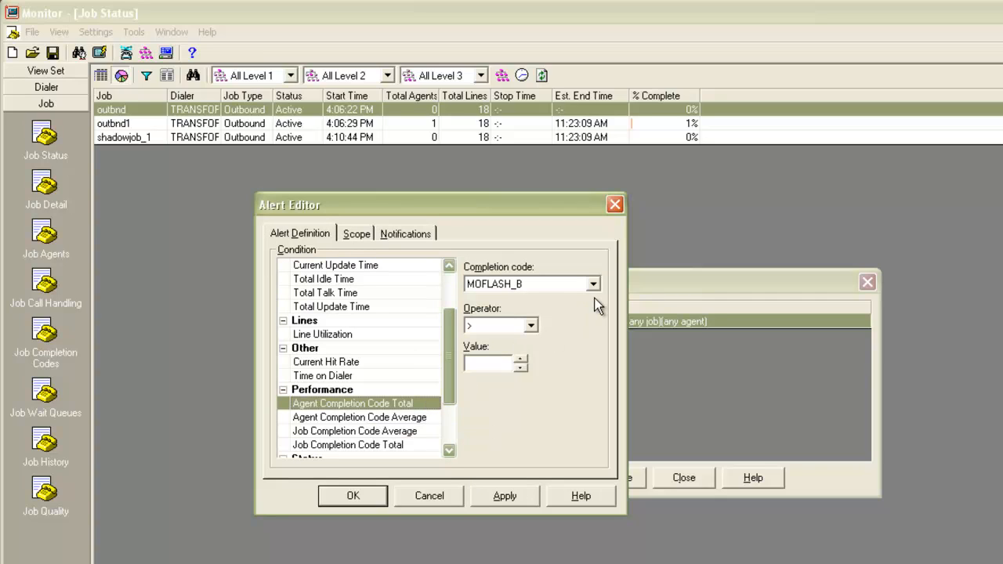
pyautogui.click(593, 284)
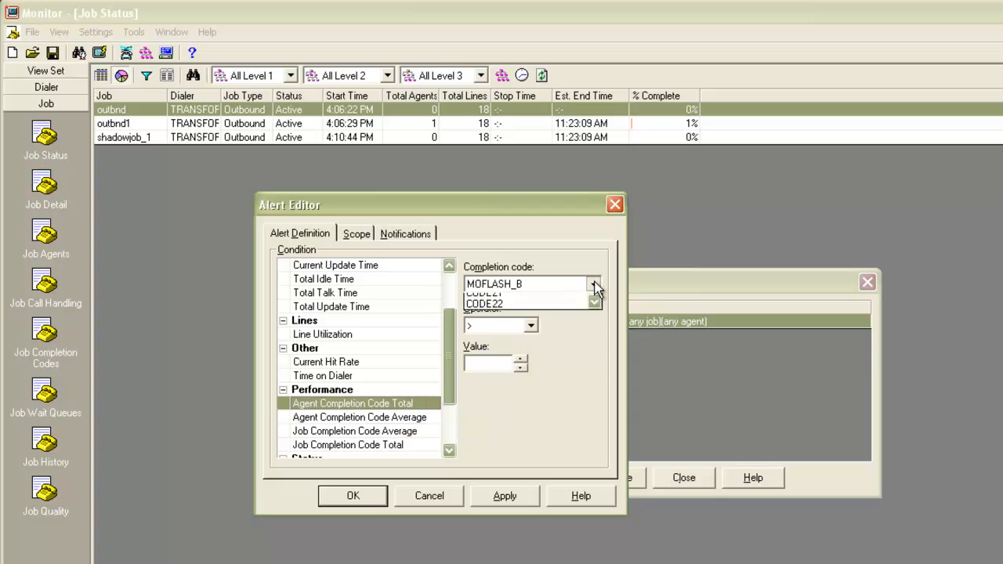
pyautogui.click(593, 284)
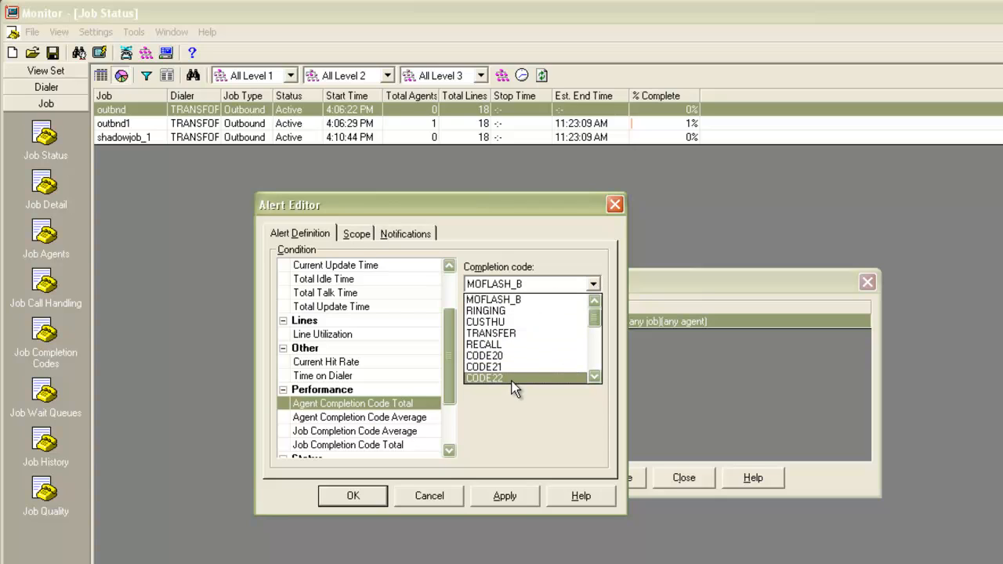
pyautogui.click(484, 378)
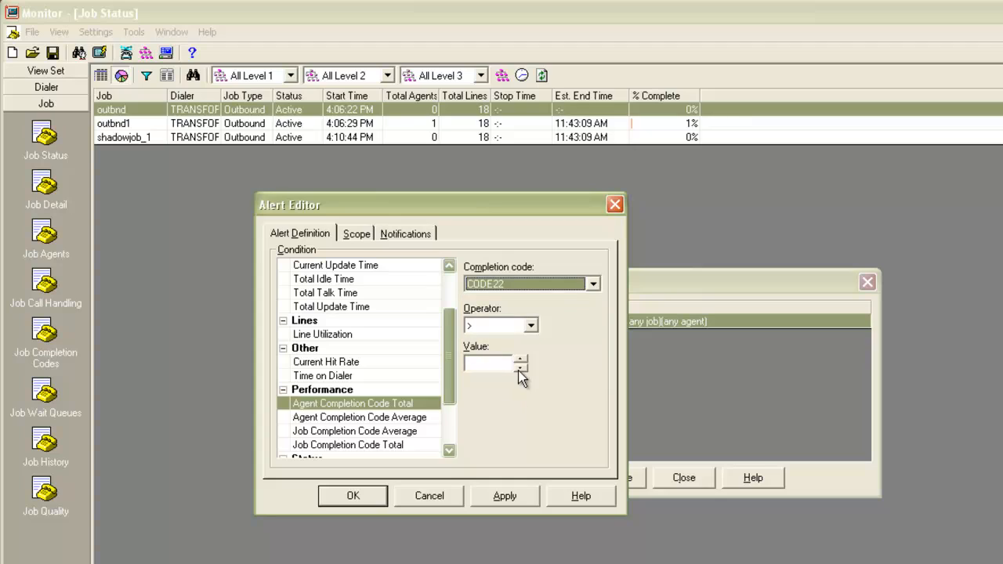
pyautogui.moveTo(523, 367)
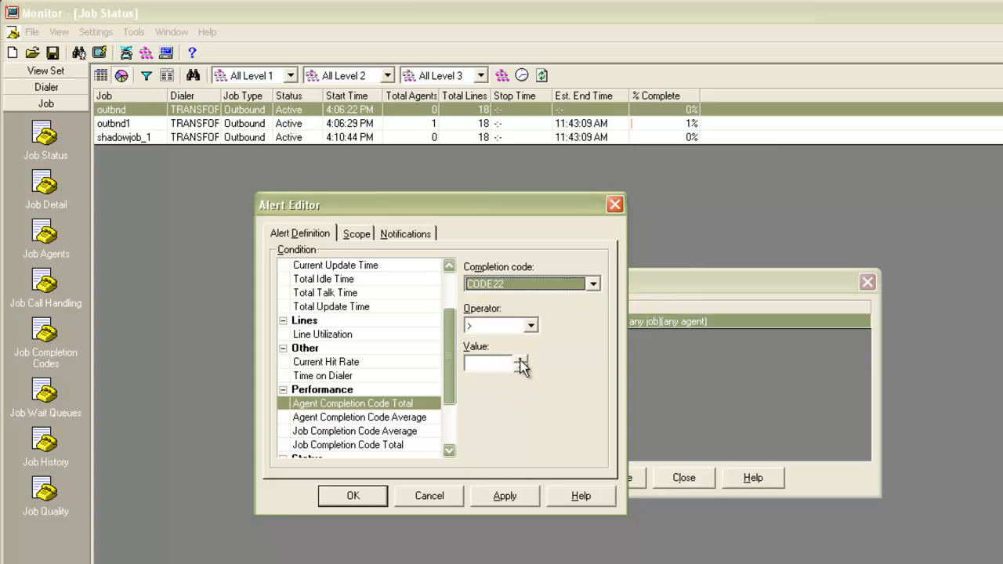
pyautogui.write('10')
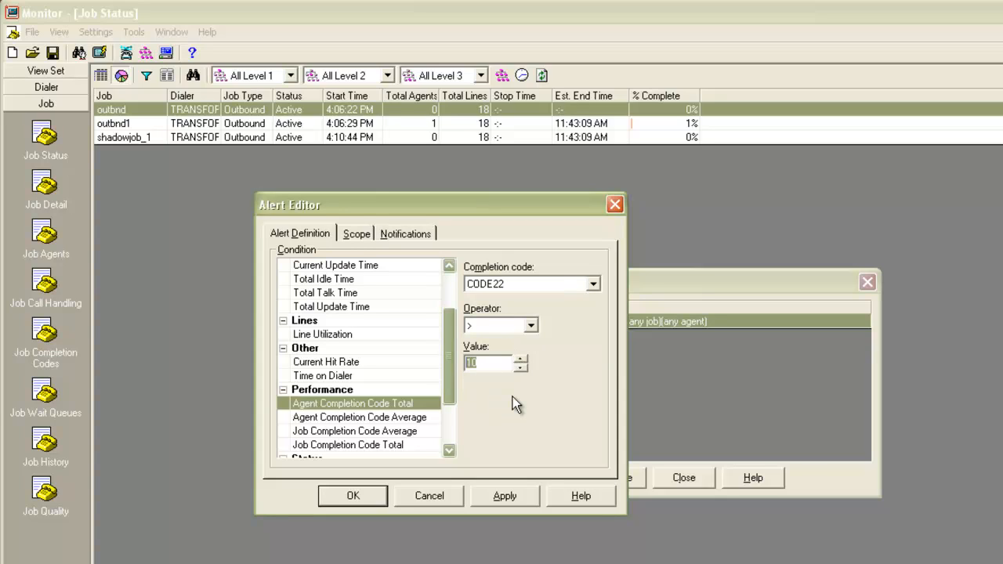
pyautogui.write('5')
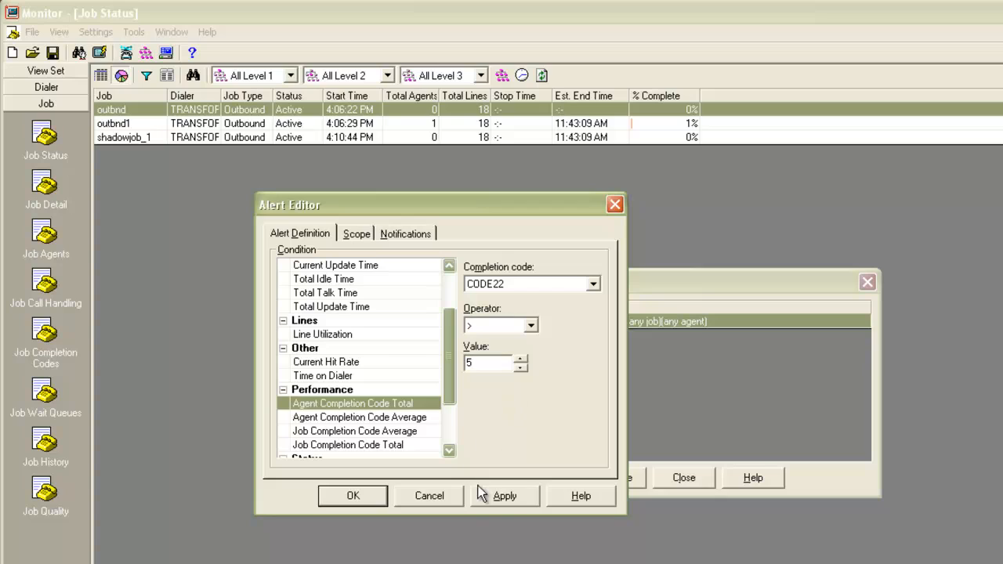
pyautogui.click(504, 495)
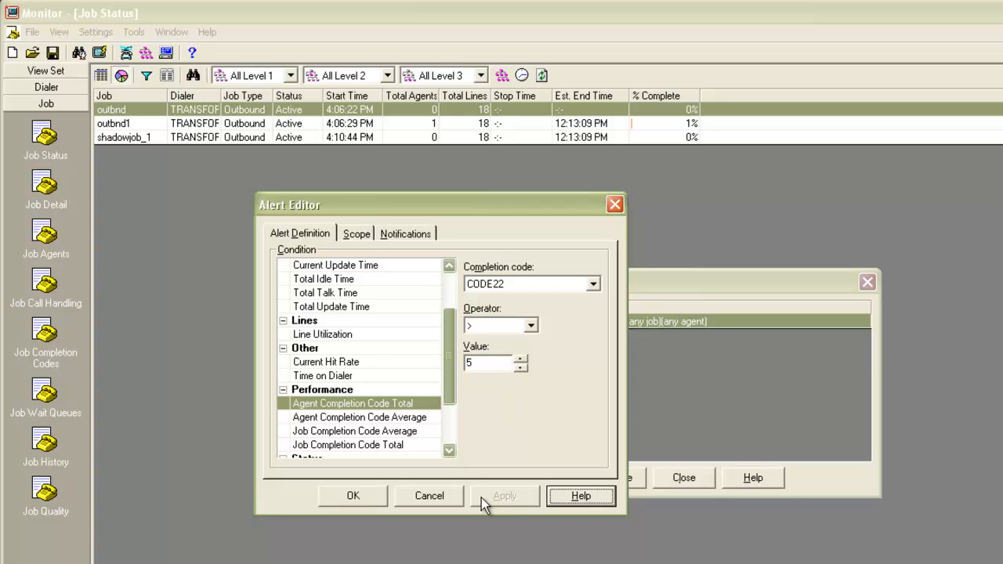
# - Narrow the CODE22 alert's scope to job outbnd1
pyautogui.click(355, 233)
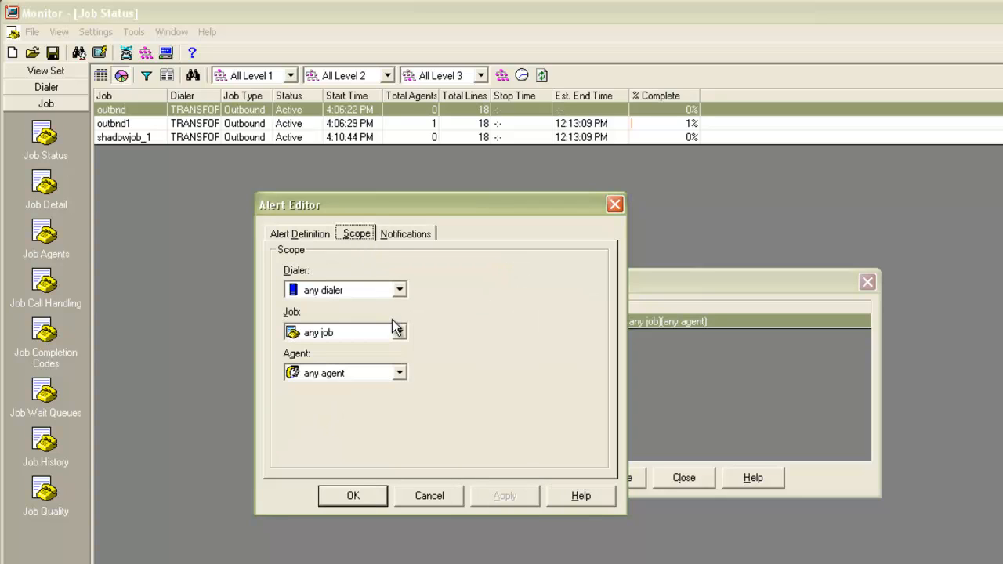
pyautogui.click(398, 332)
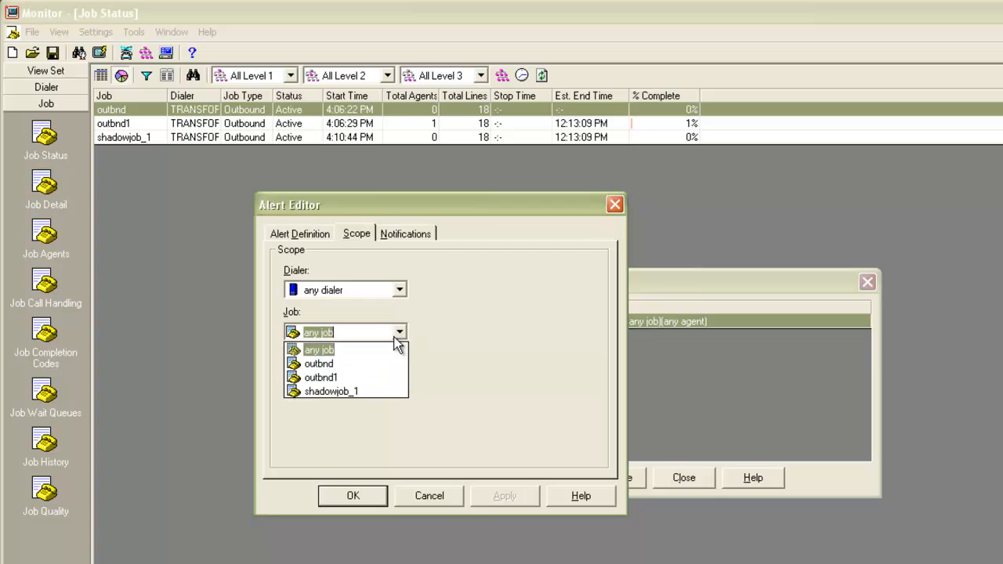
pyautogui.click(321, 376)
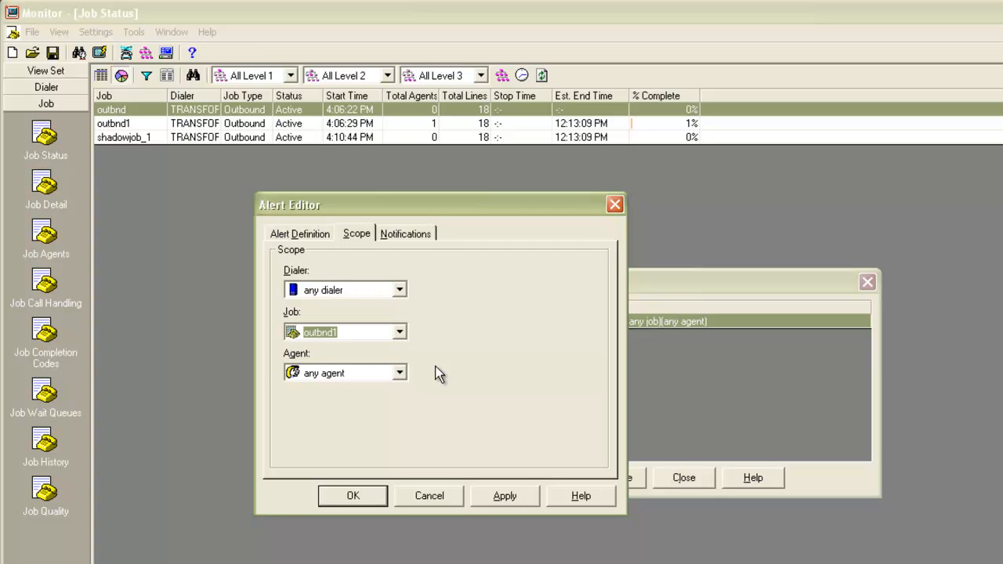
pyautogui.click(405, 233)
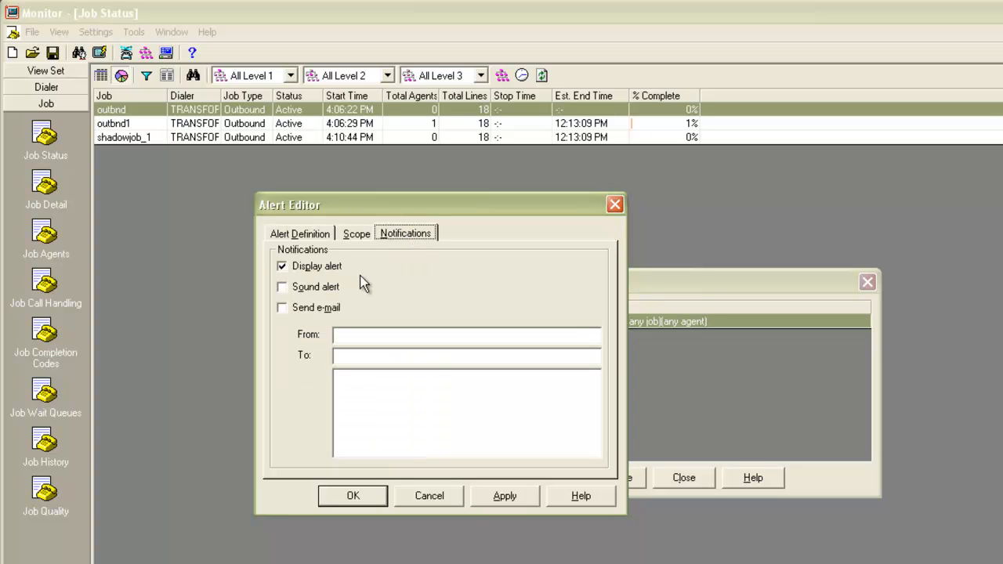
# - Turn on the sound notification for the CODE22 alert
pyautogui.click(282, 287)
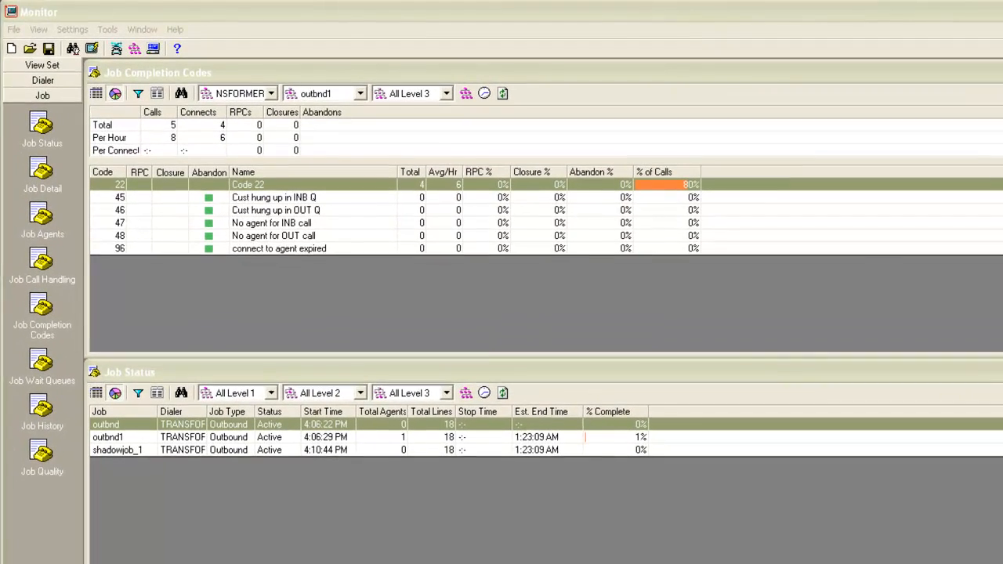
pyautogui.click(107, 437)
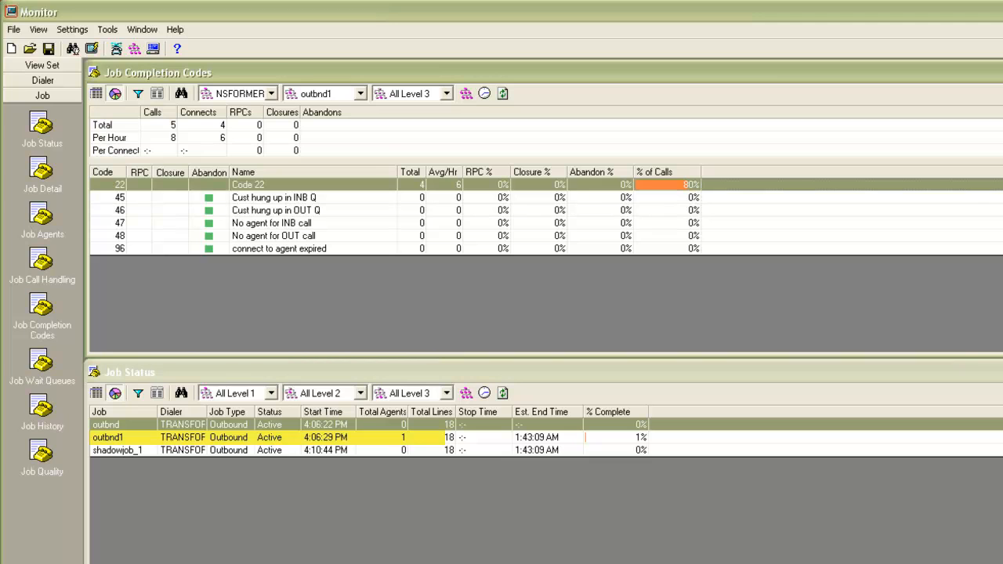
pyautogui.click(106, 424)
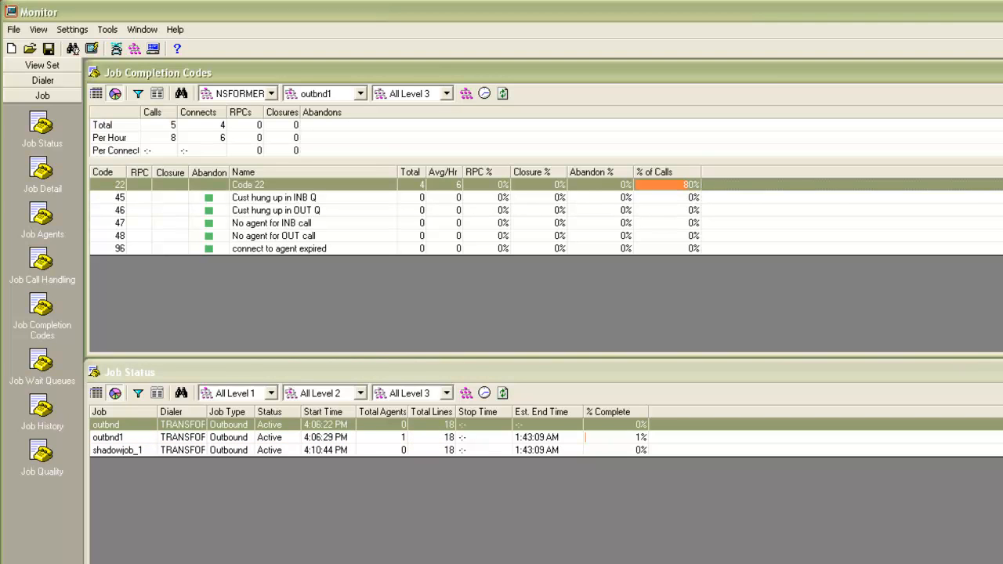